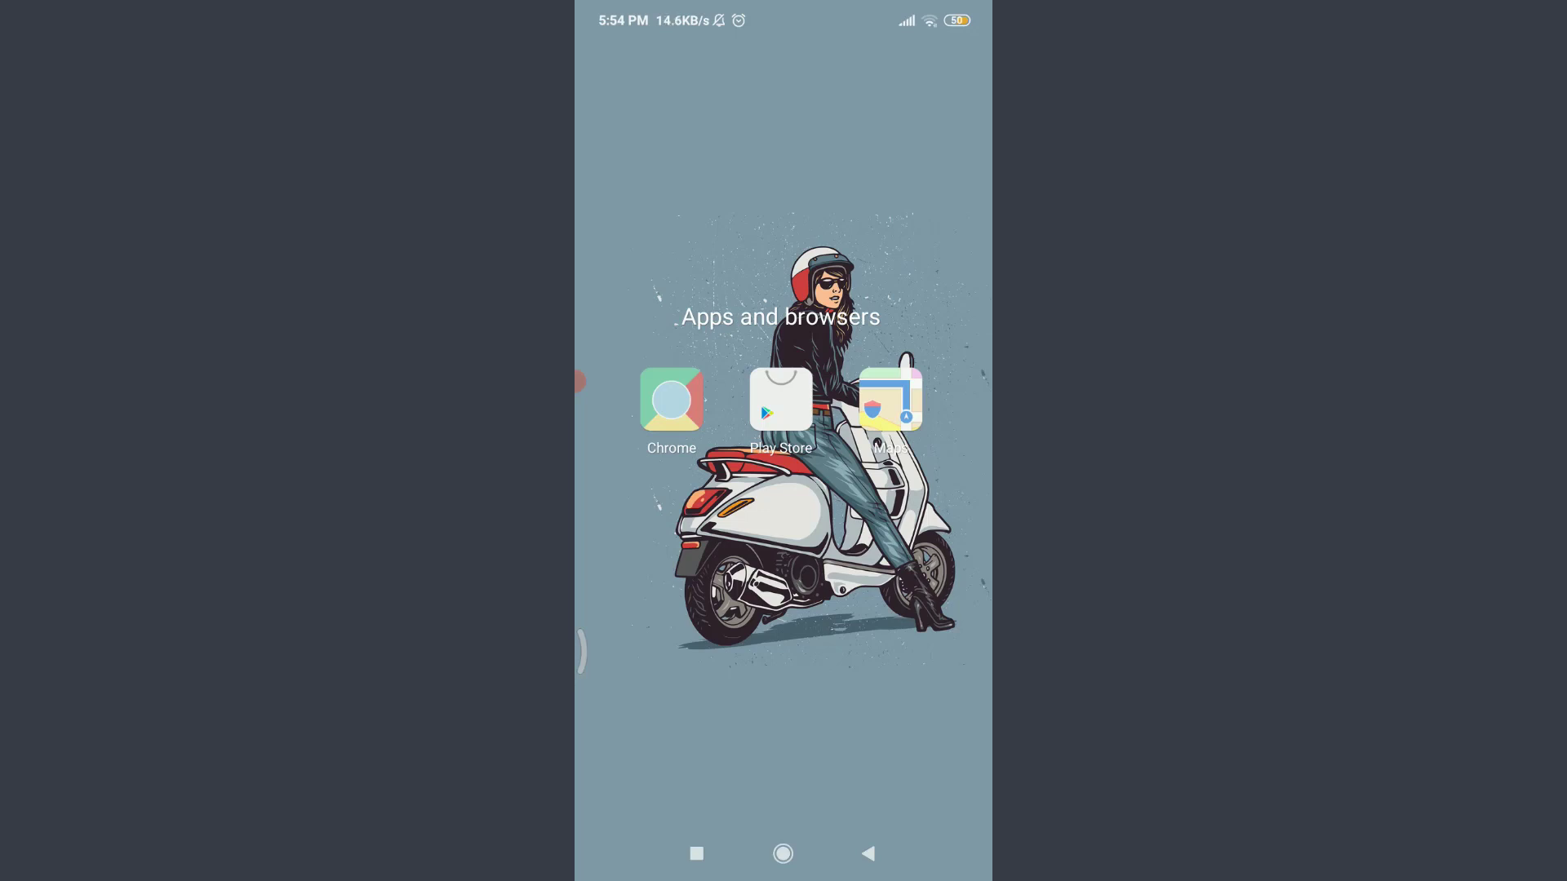
Step: Launch Chrome and enter Coursera.org in the address bar to get site suggestions
click(671, 400)
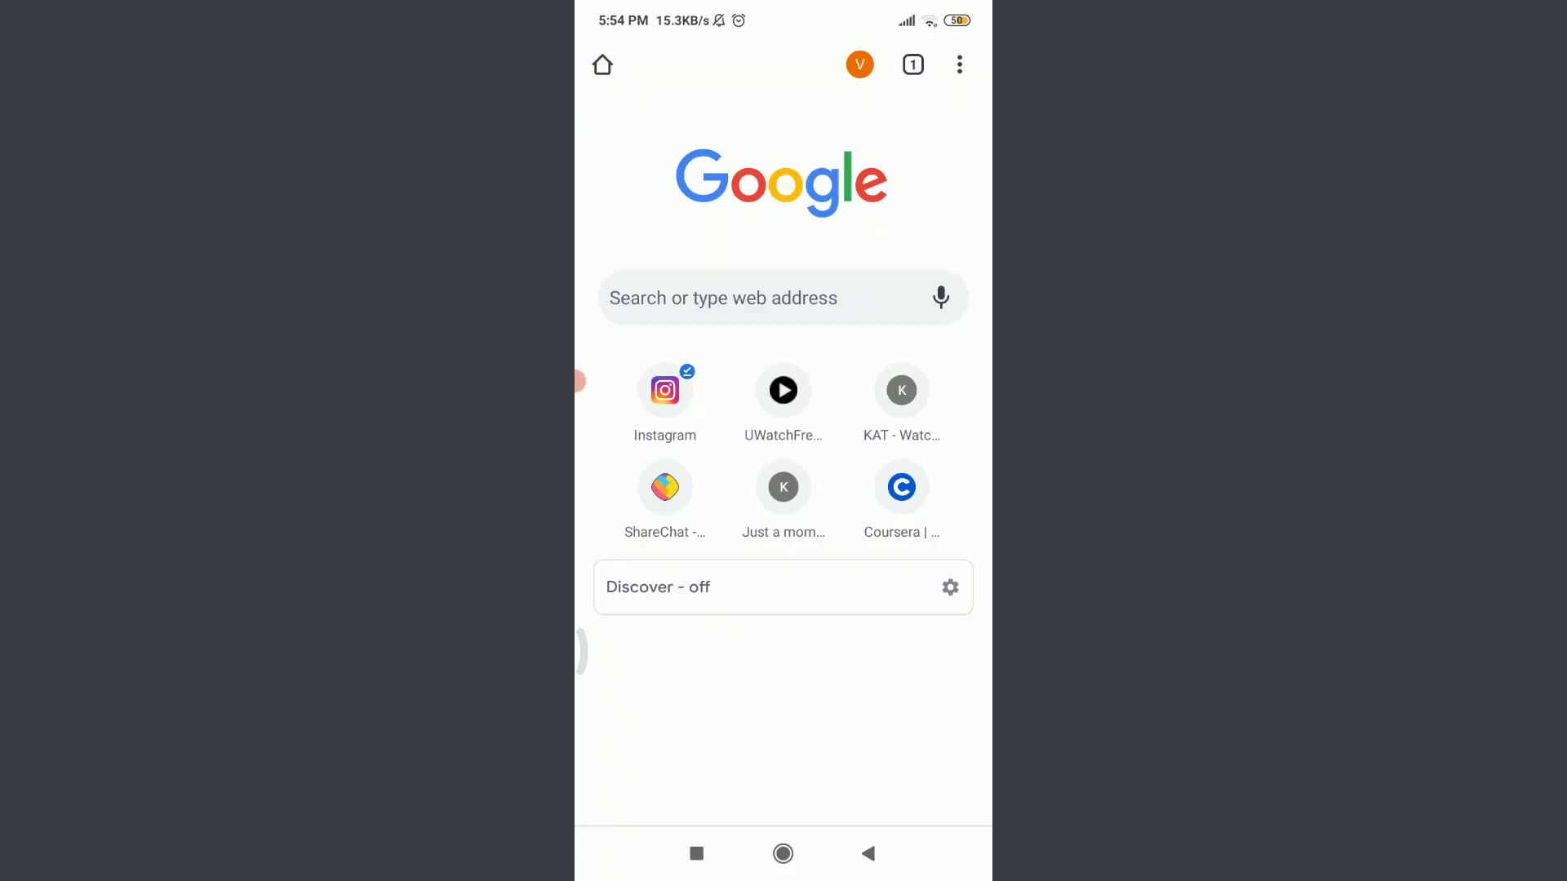
text(cpu)
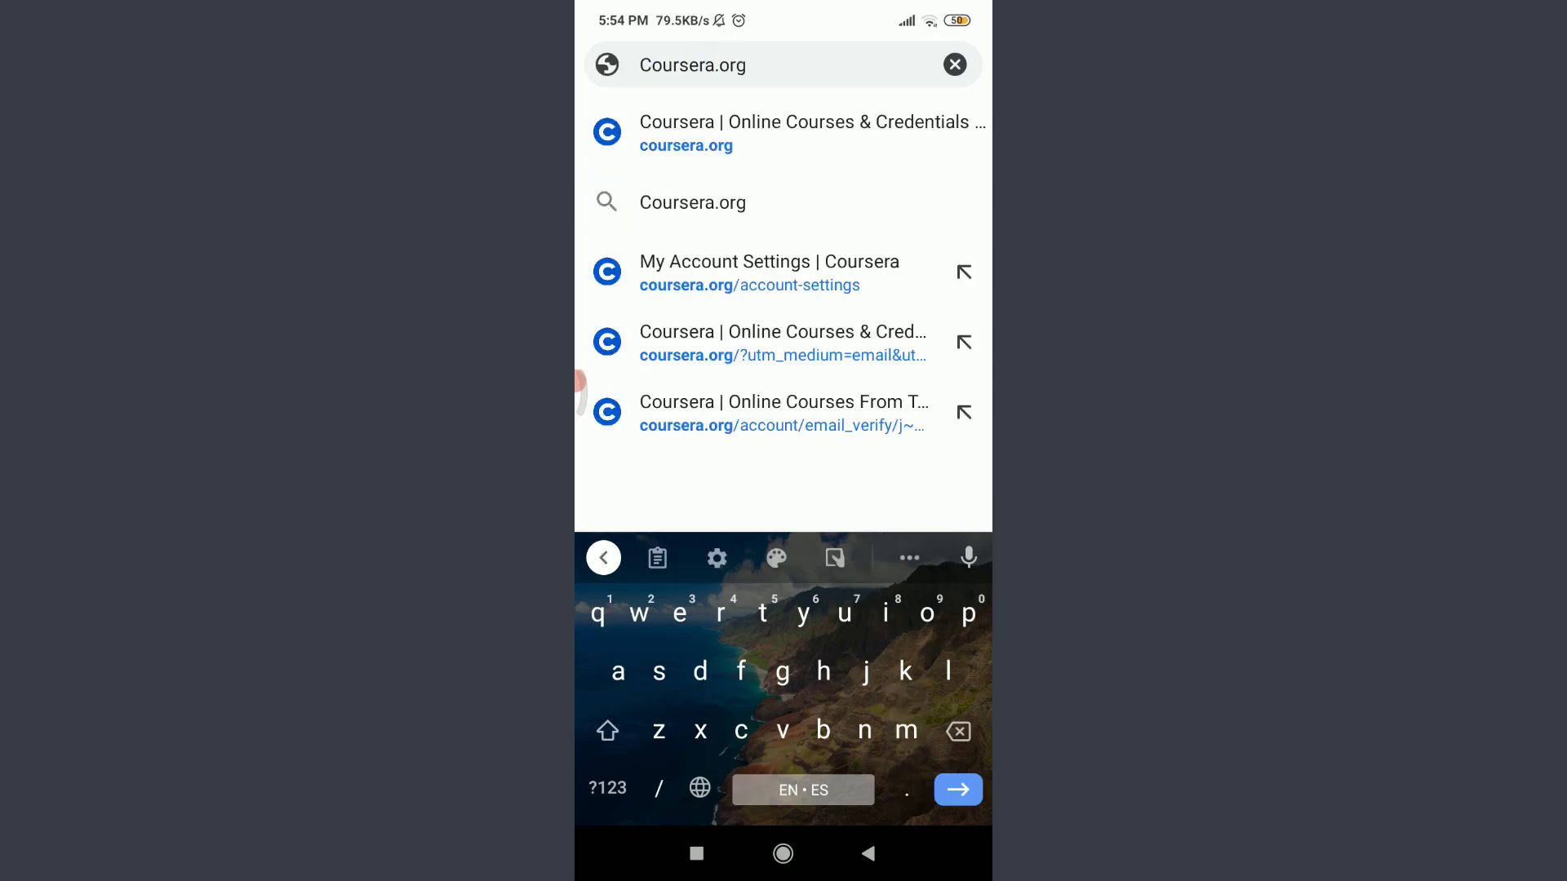
Step: Load coursera.org from the suggestion and reveal the account menu options
click(811, 134)
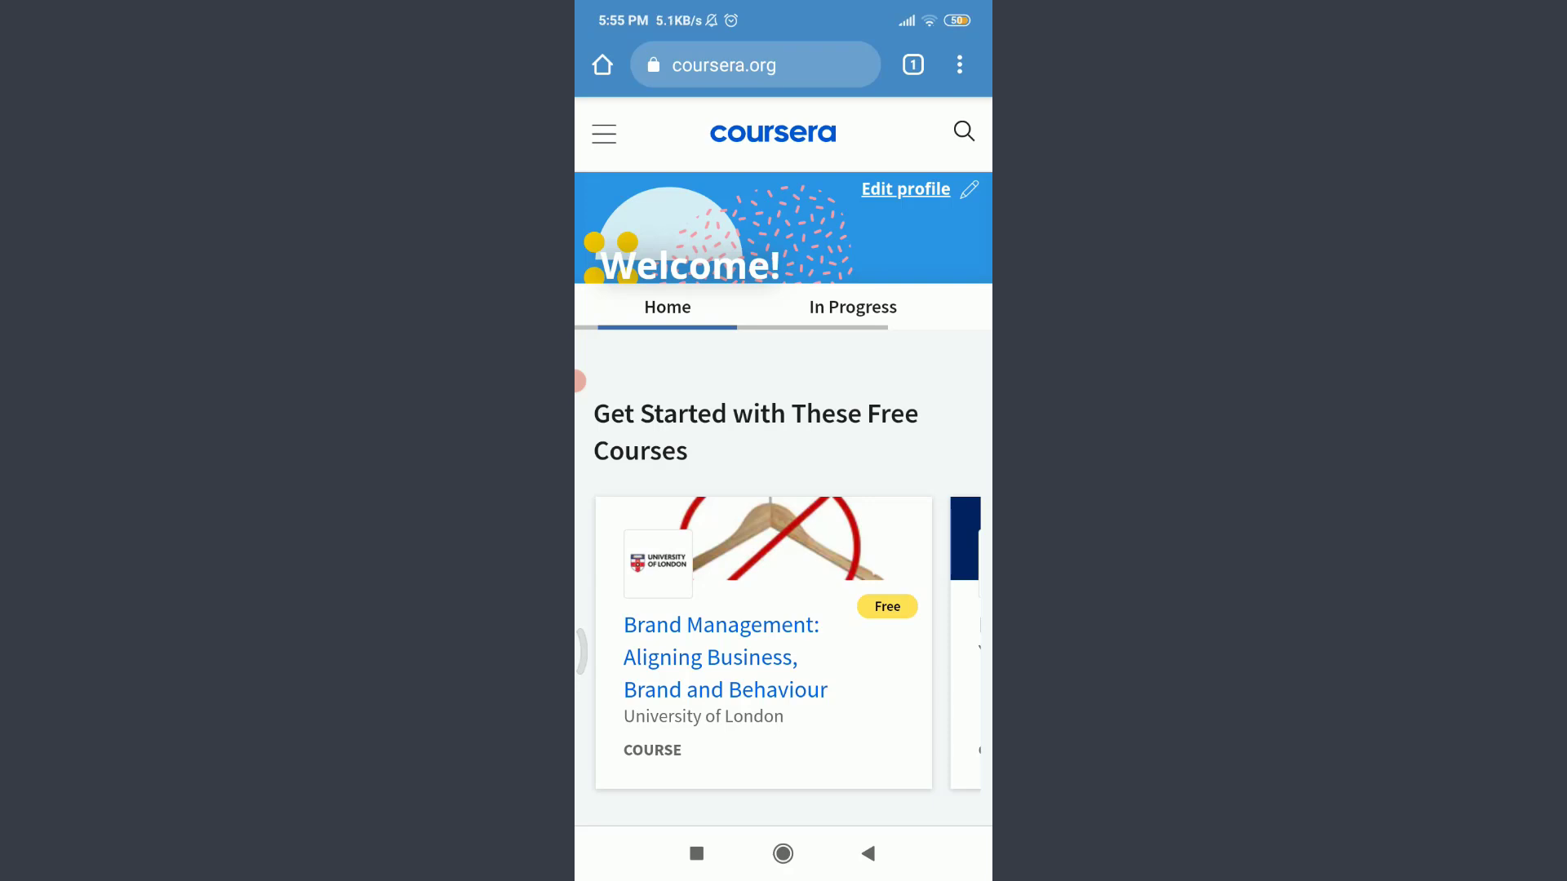
click(604, 133)
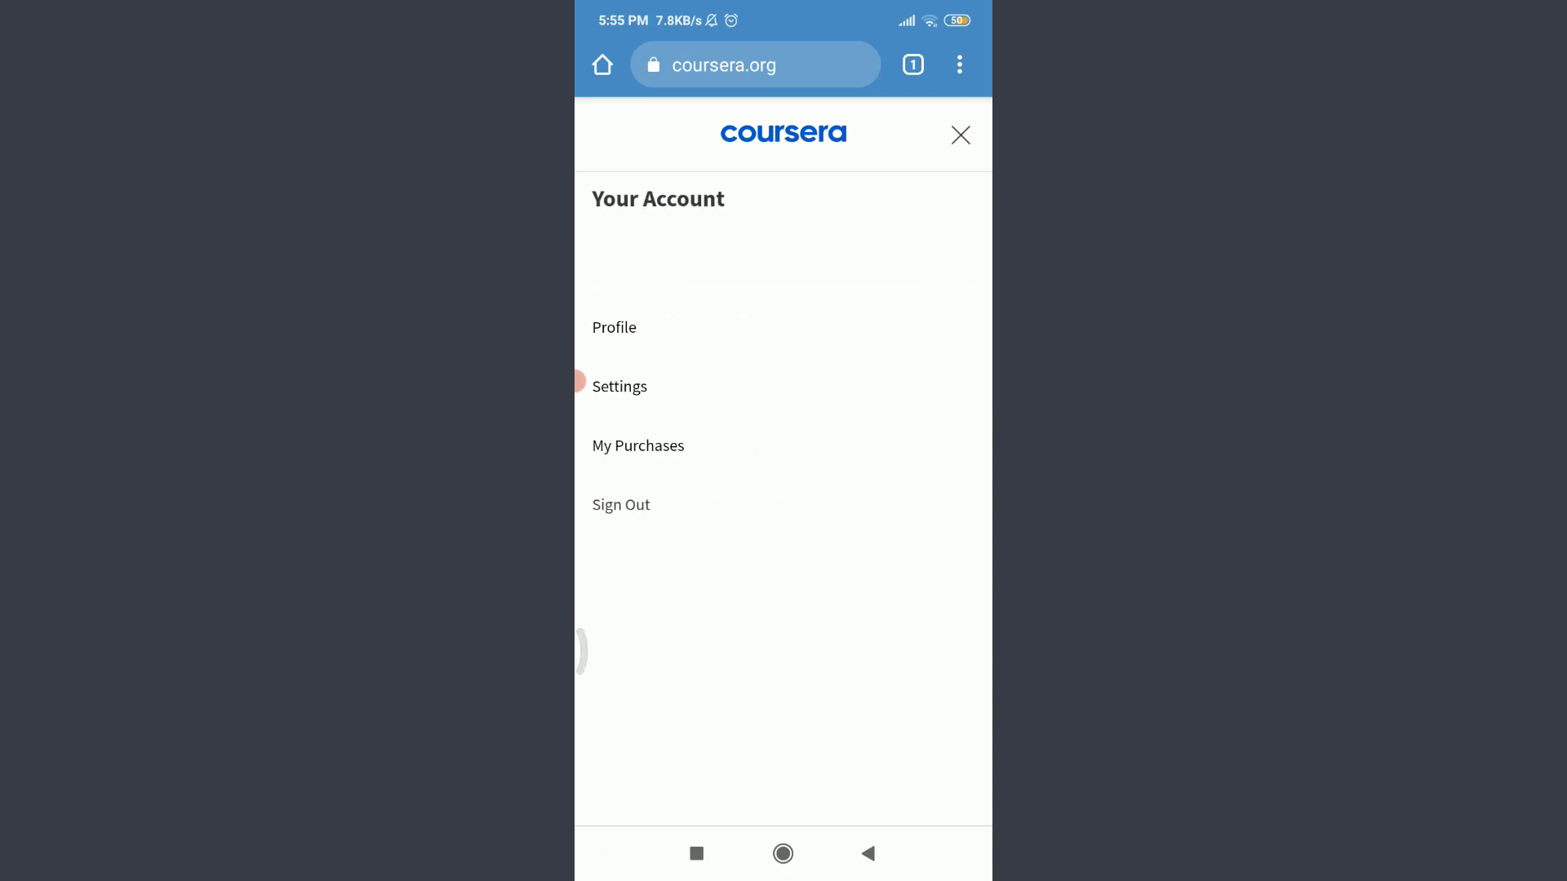
Step: Go to account Settings and bring the Linked Accounts section with Facebook into view
click(619, 386)
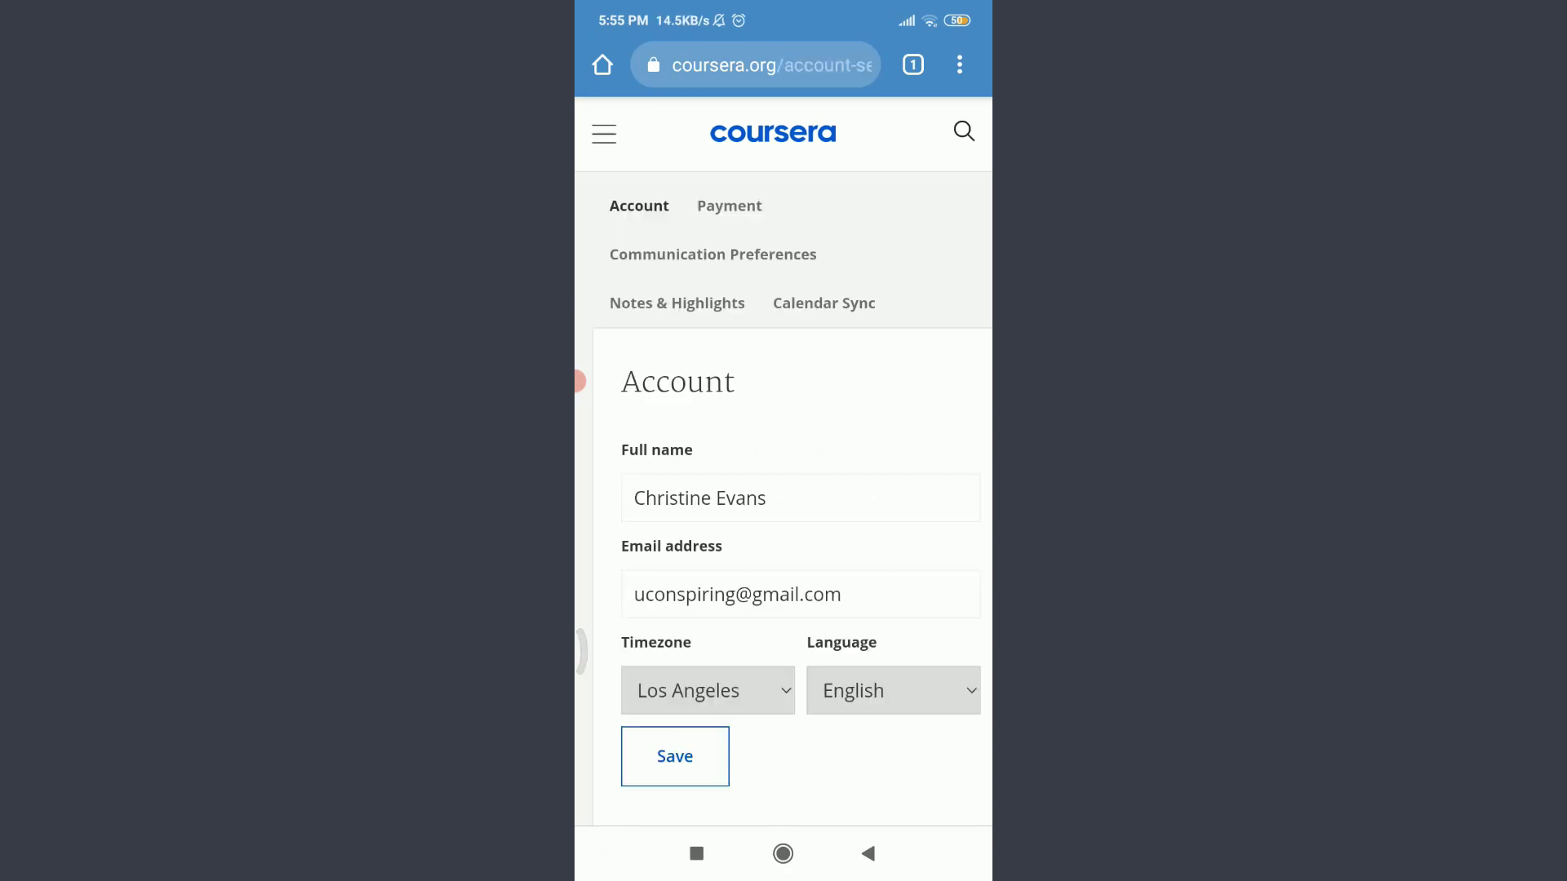
scroll(down, 3)
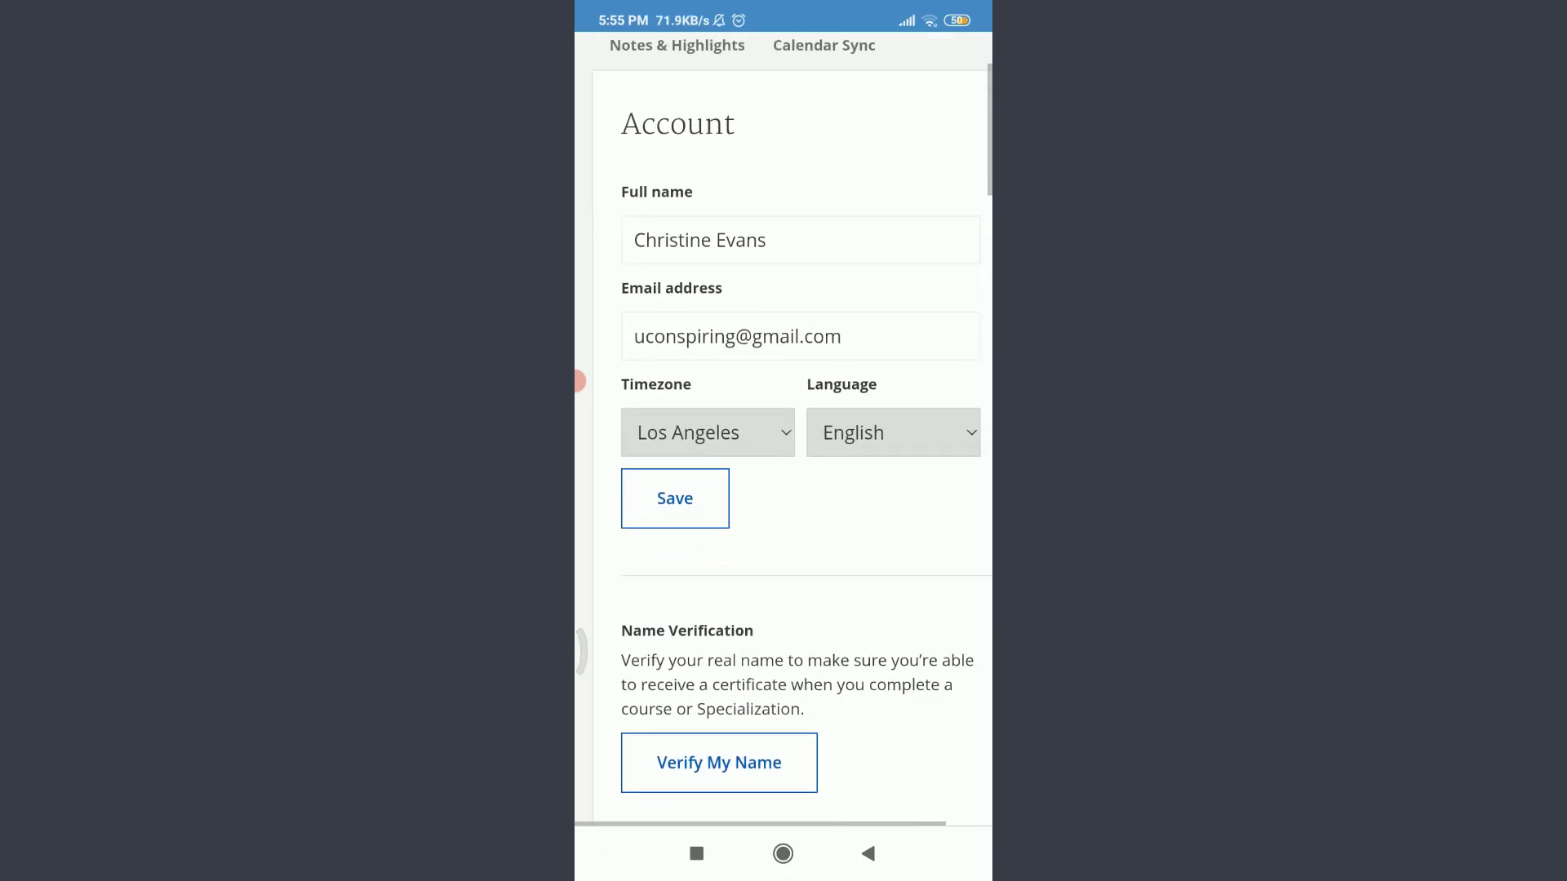
scroll(down, 3)
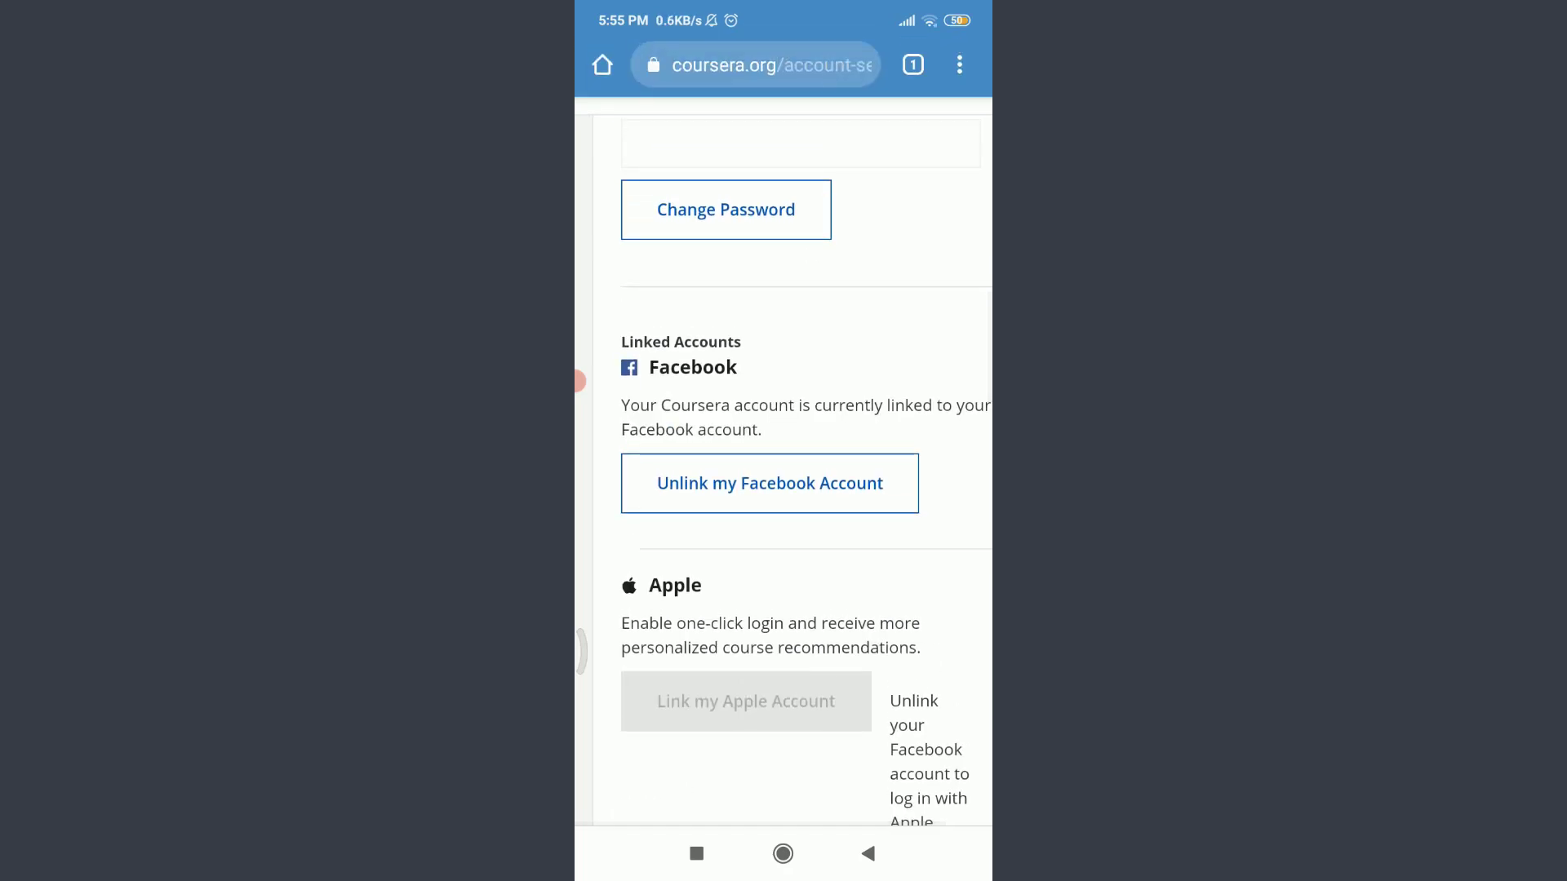
scroll(up, 3)
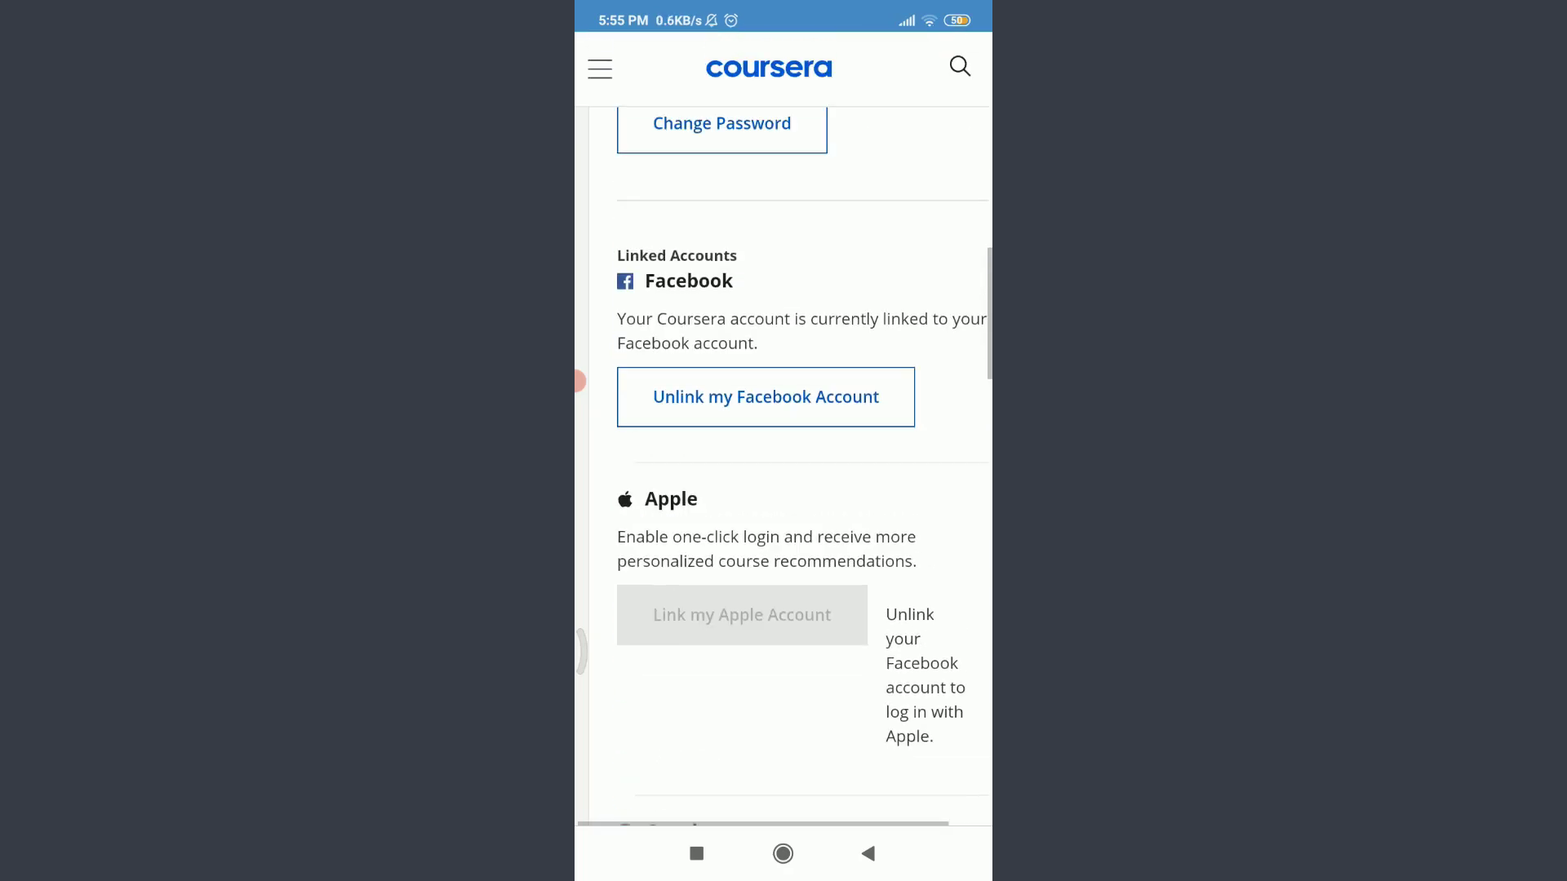
scroll(down, 3)
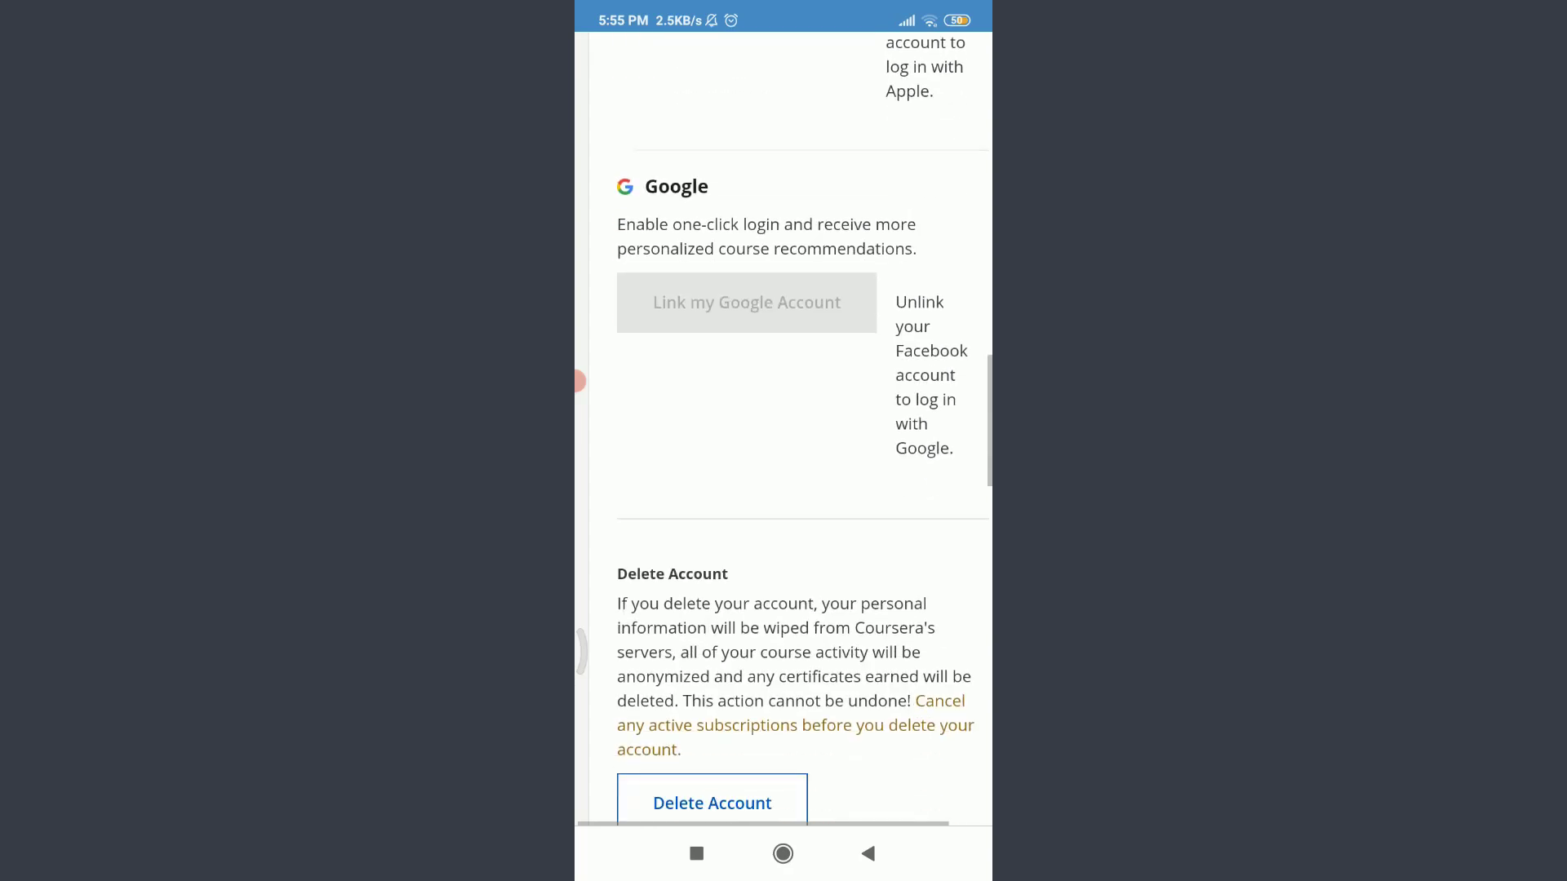
scroll(up, 3)
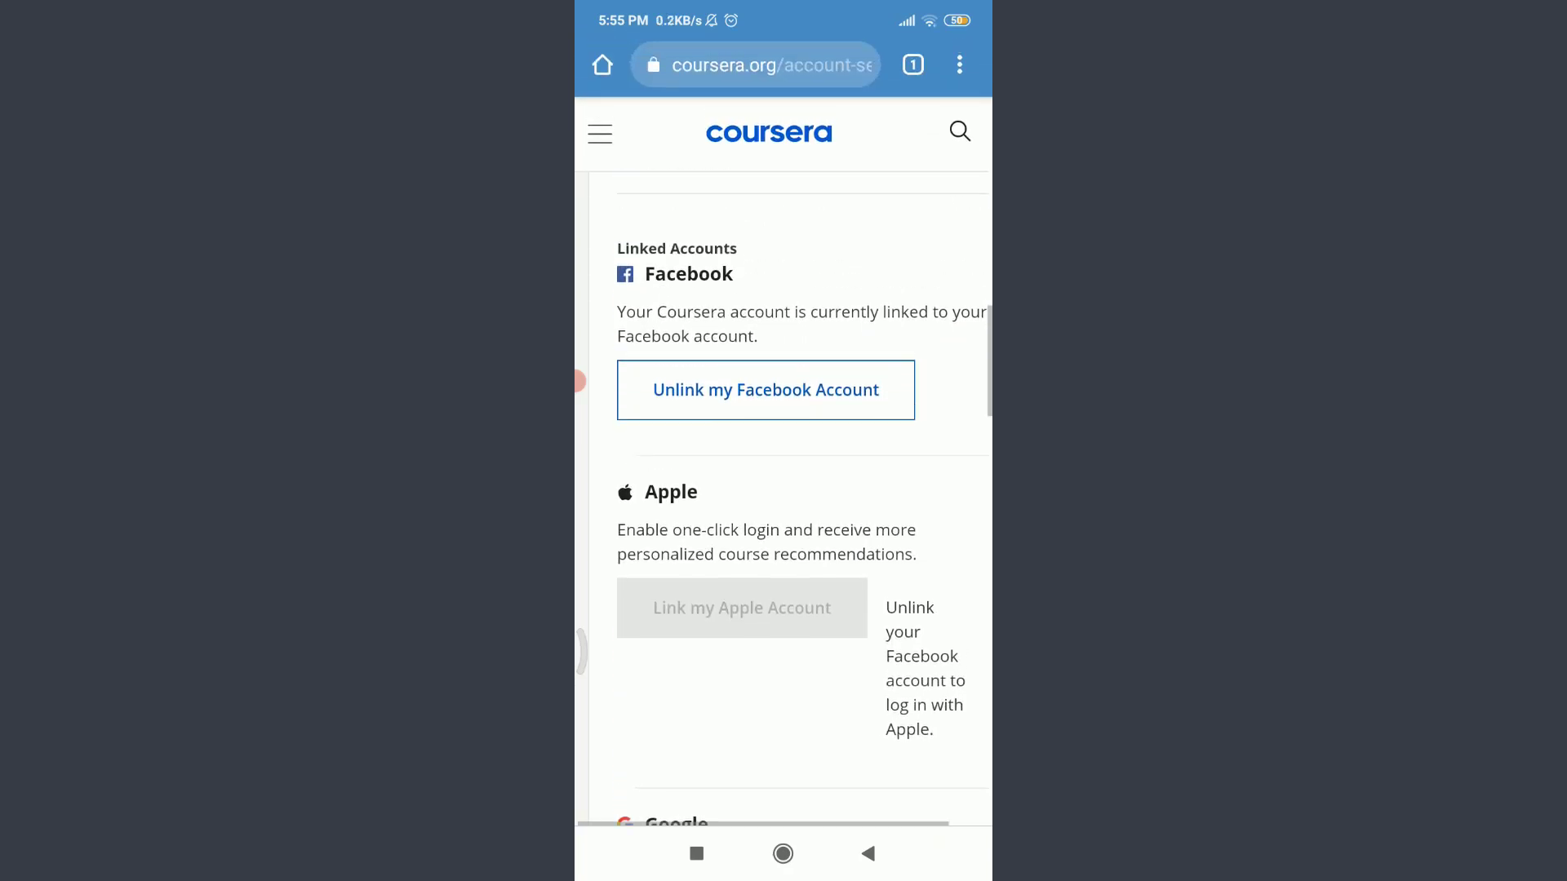
scroll(up, 3)
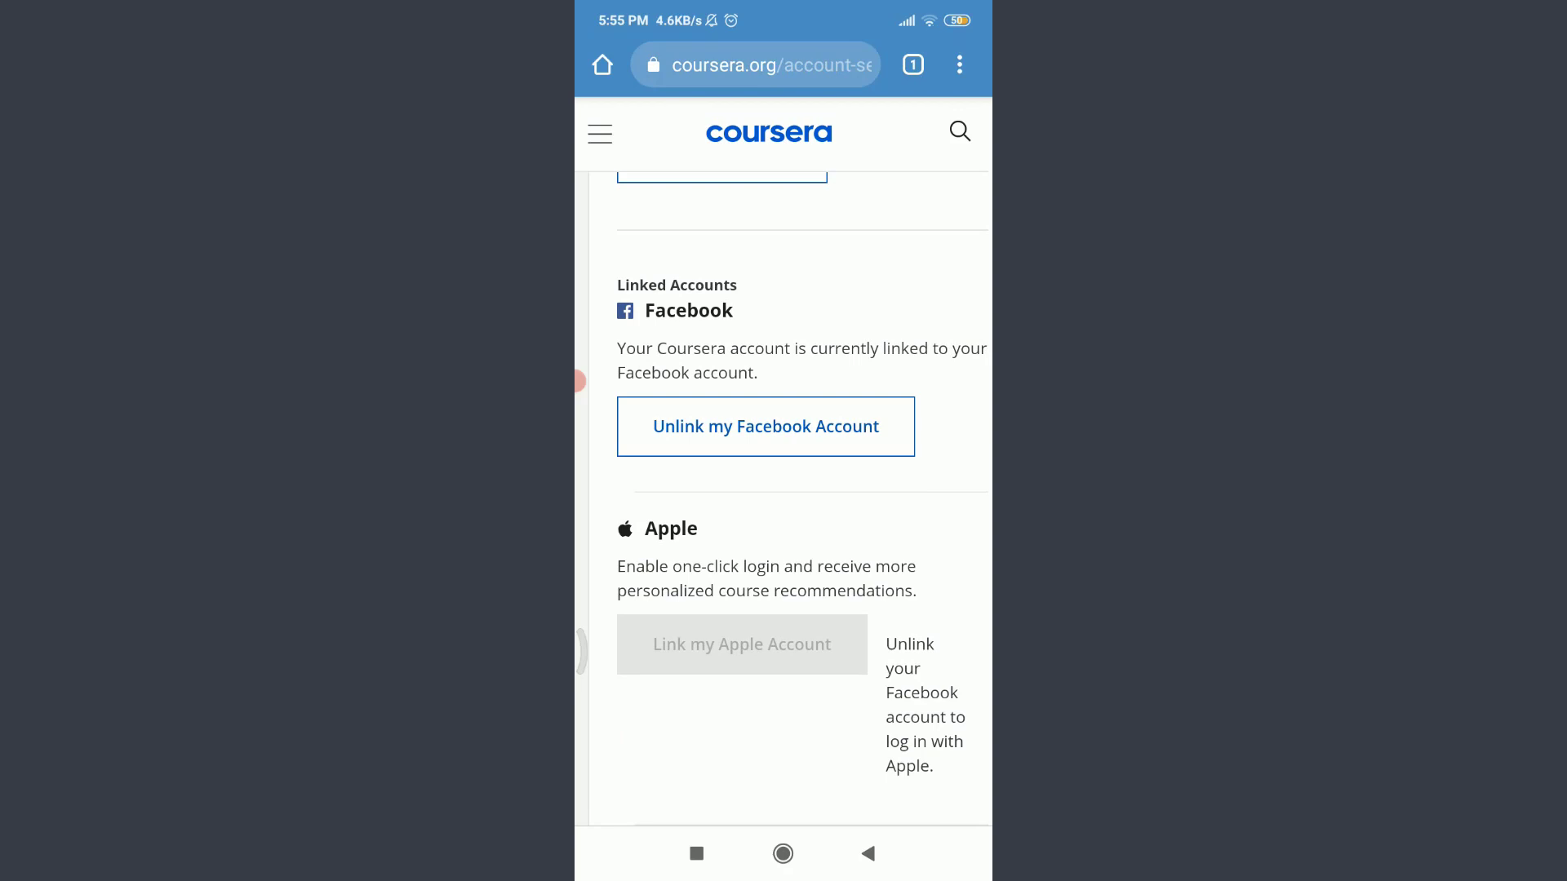
Step: Unlink the Facebook account from Coursera via 'Unlink my Facebook Account'
click(766, 426)
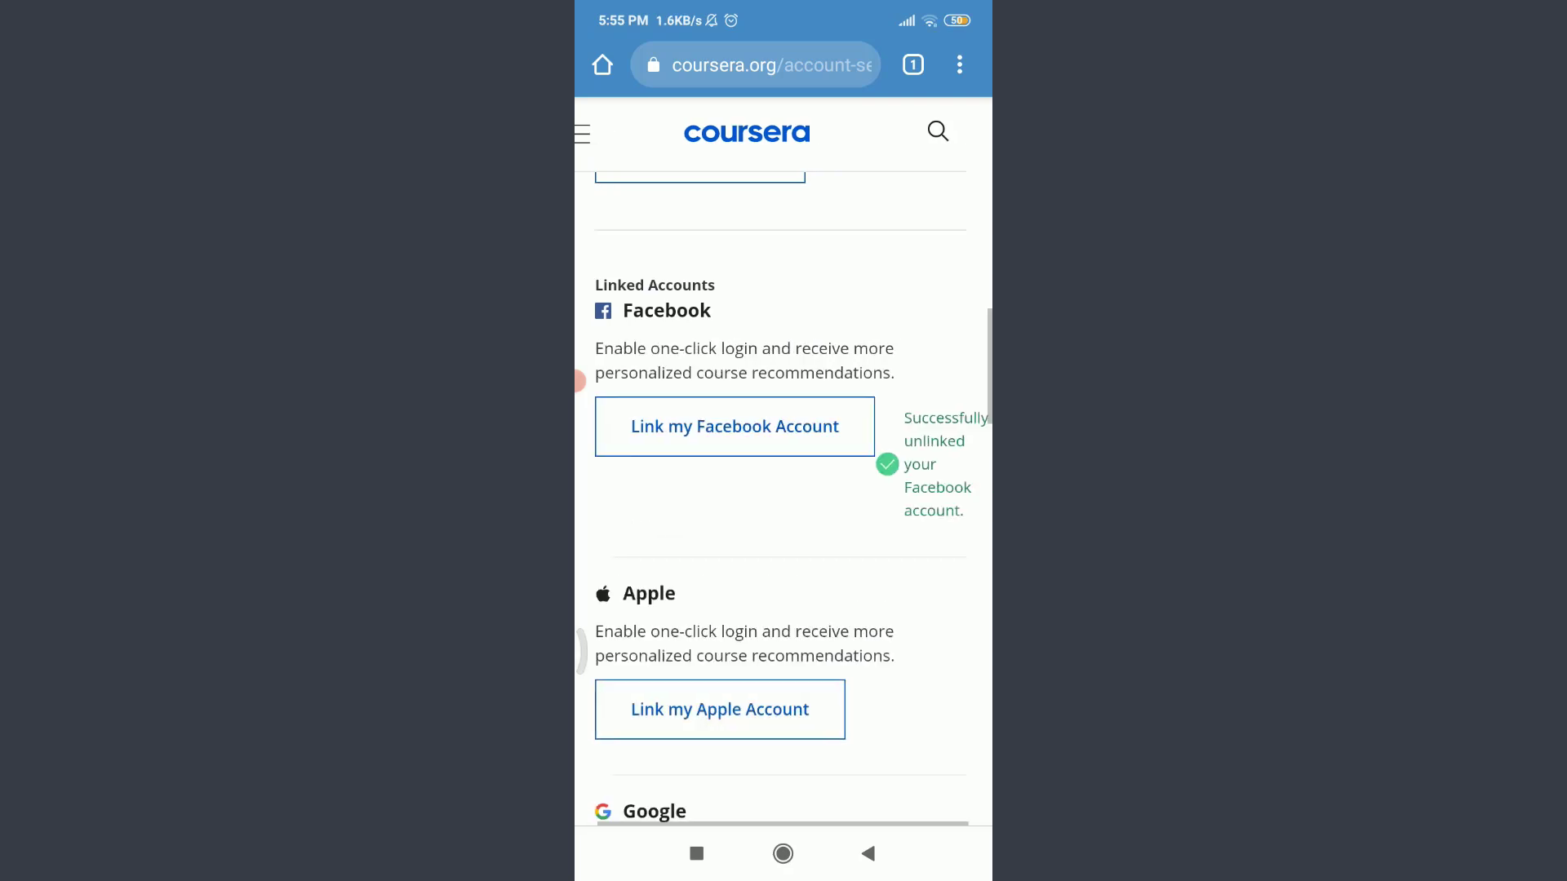